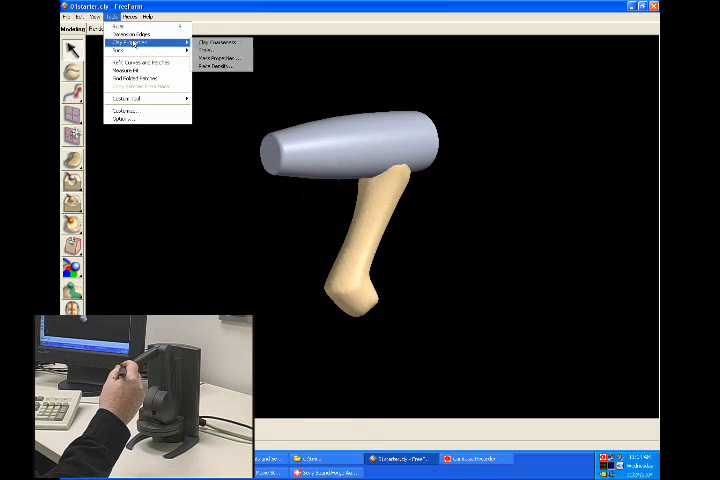
- Apply a Custom clay coarseness to the hammer model from the Change Coarseness dialog
left_click(217, 41)
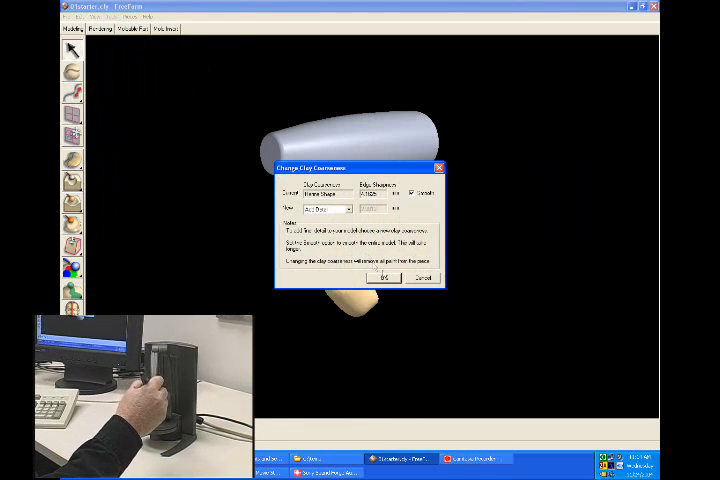
left_click(345, 208)
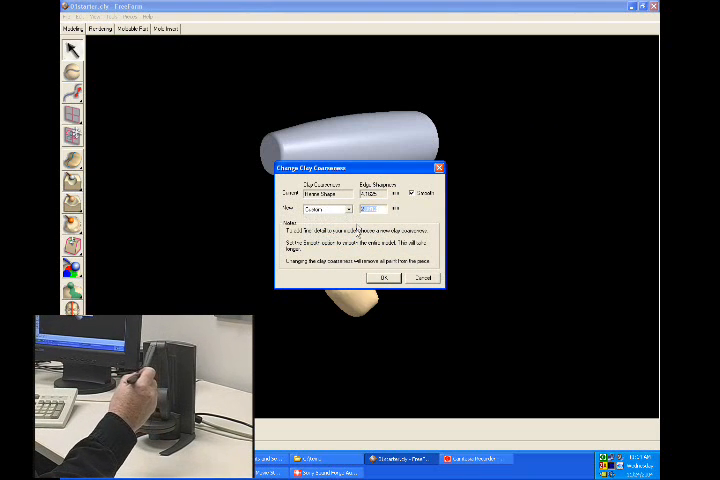
left_click(383, 278)
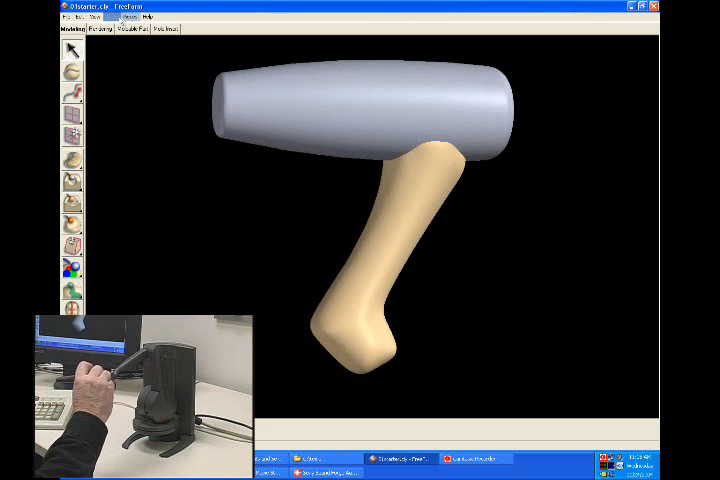
- Reapply a finer custom clay coarseness to the hammer with Smooth enabled
left_click(103, 26)
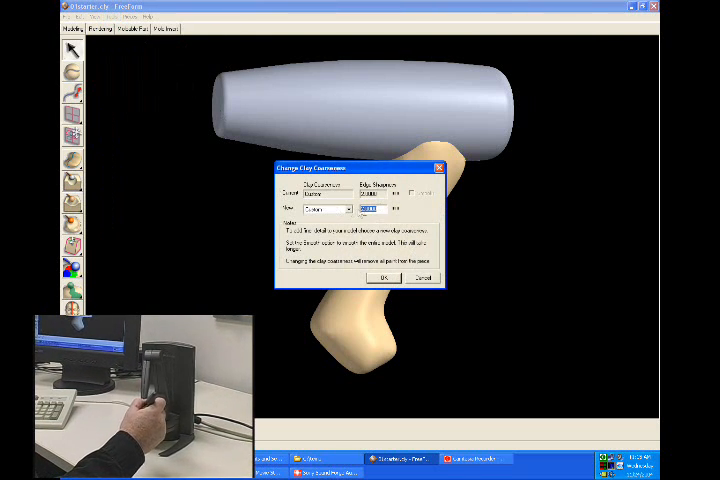
left_click(413, 199)
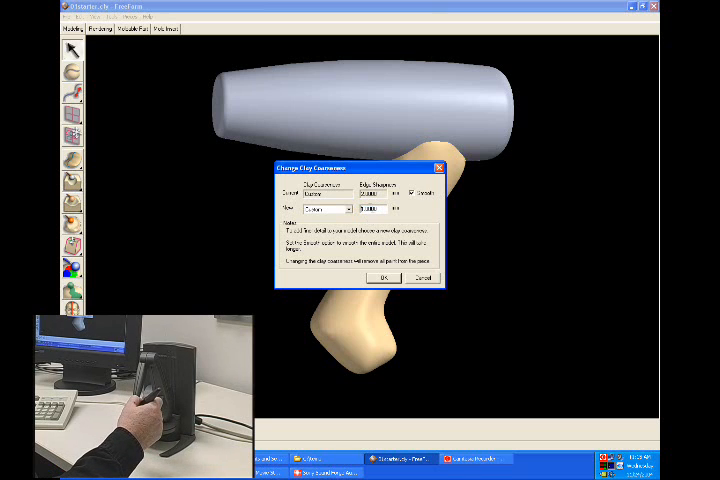
left_click(383, 278)
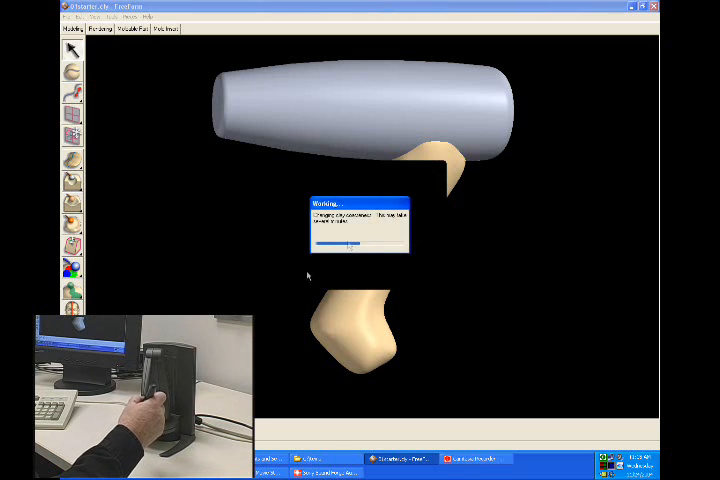